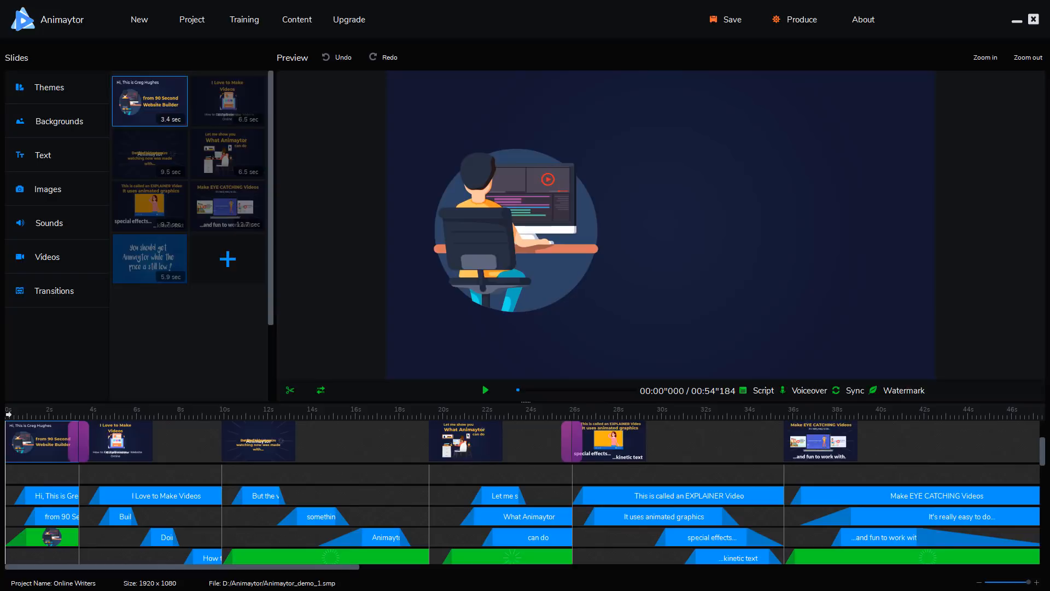
mouse_move(1037, 327)
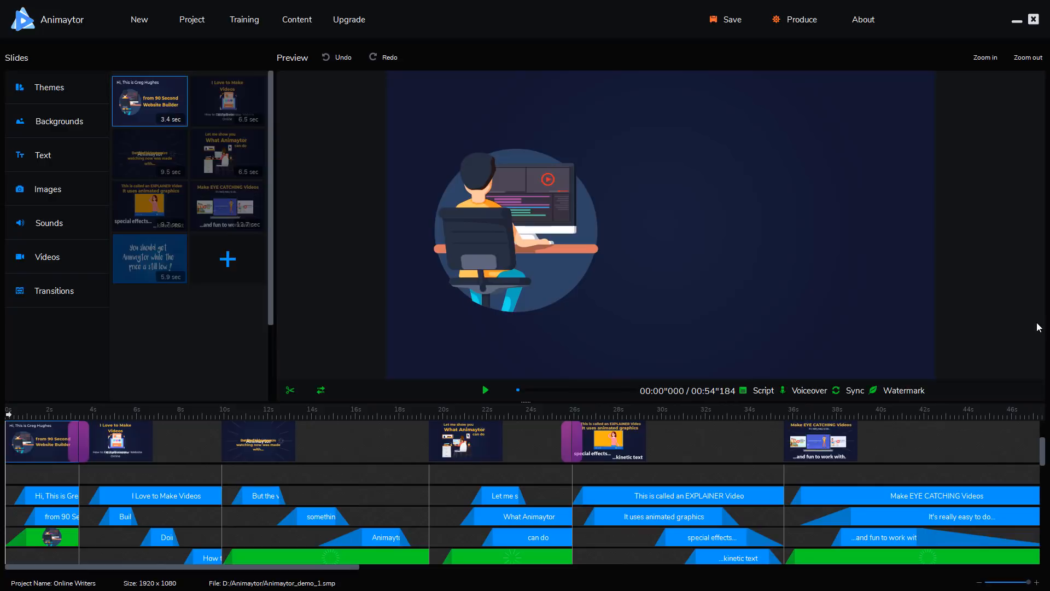
Nudge the character illustration and resize the 'from 90 Second Website Builder' text box on slide one.
left_click(150, 153)
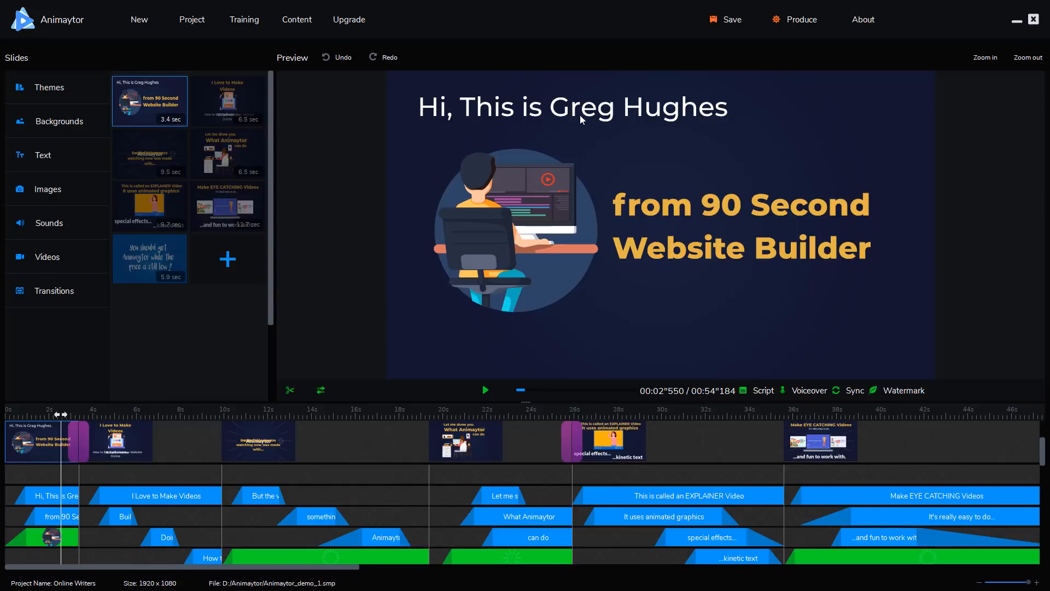
left_click(571, 107)
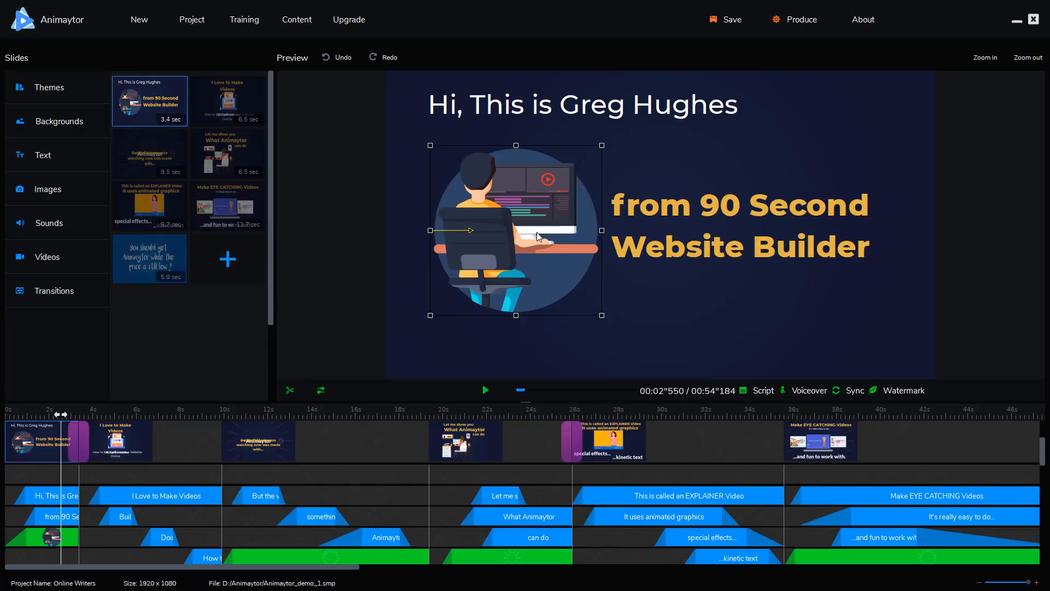
mouse_move(536, 225)
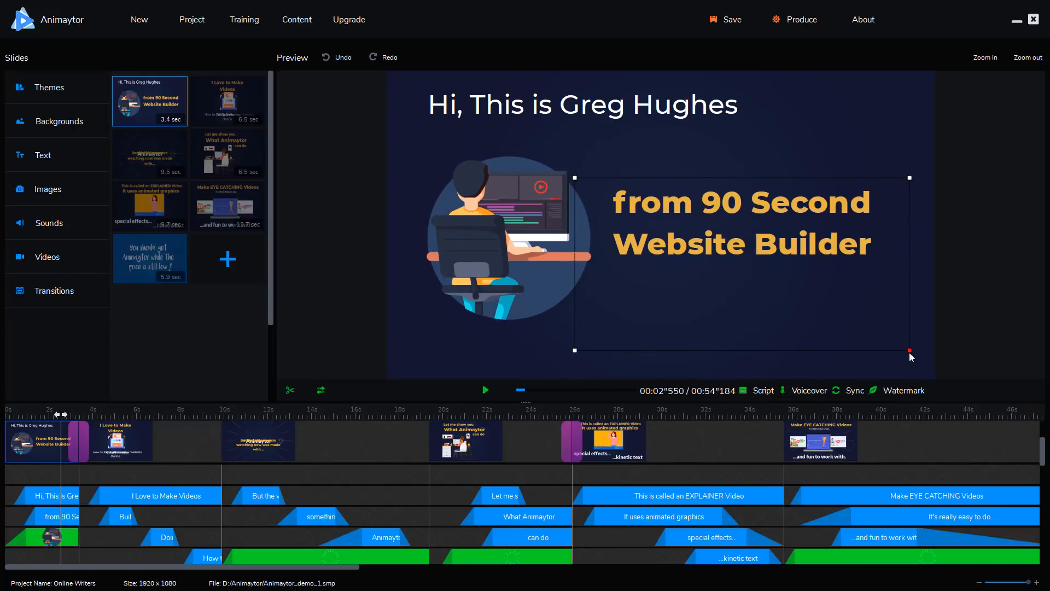
left_click_drag(908, 350, 911, 296)
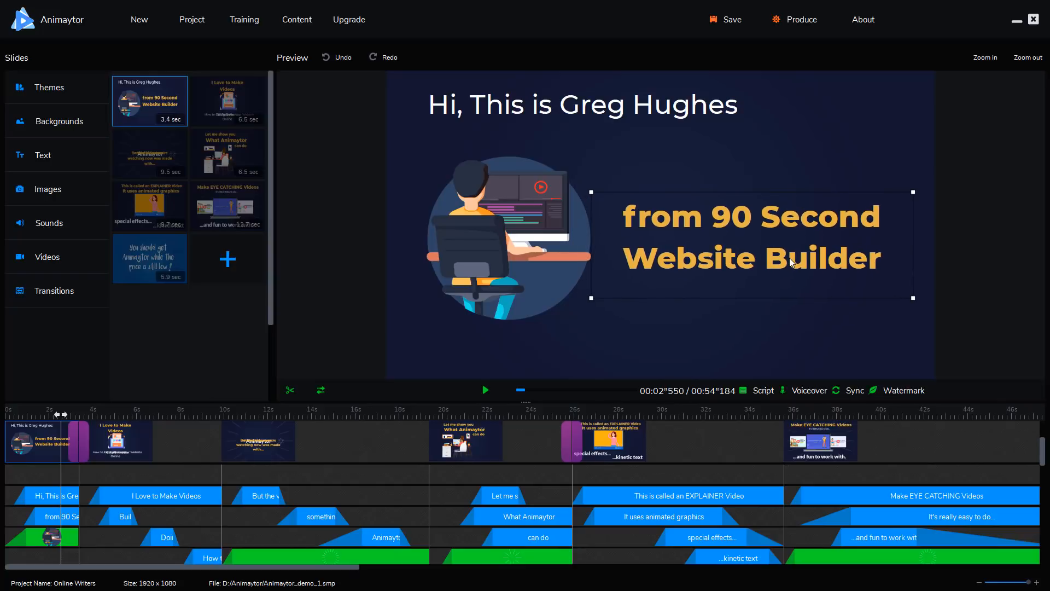
left_click(43, 154)
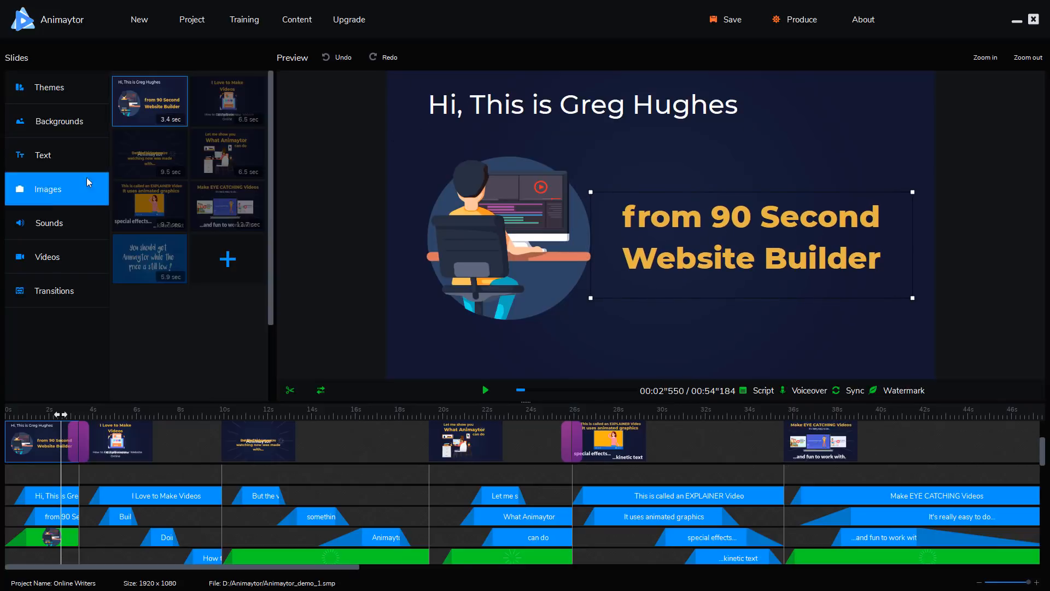
left_click(42, 154)
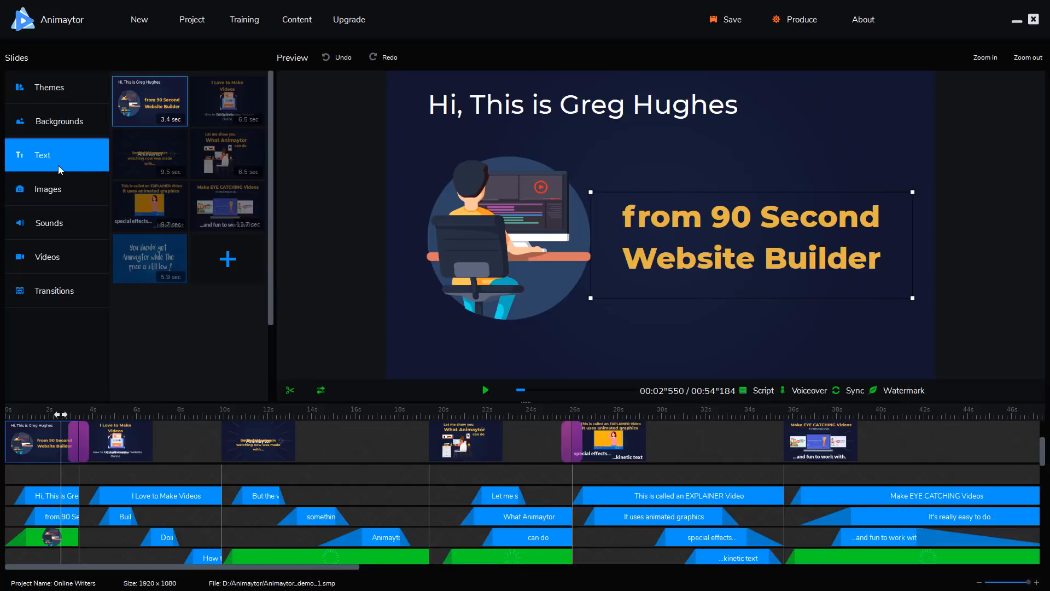
mouse_move(409, 160)
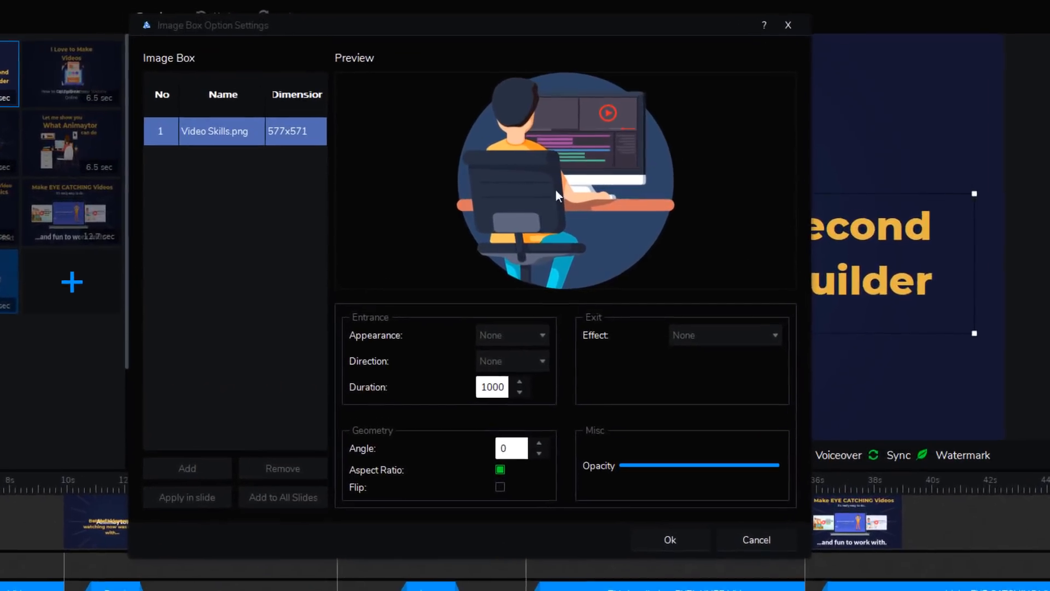
Give the Video Skills image a Fly in entrance and a Rotate out exit effect.
left_click(512, 335)
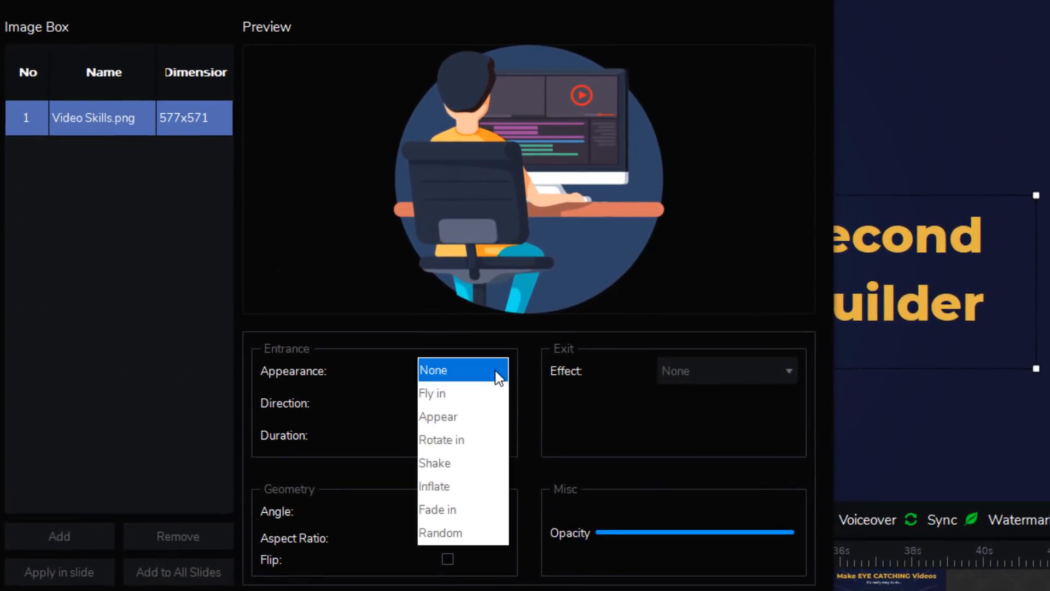
left_click(432, 393)
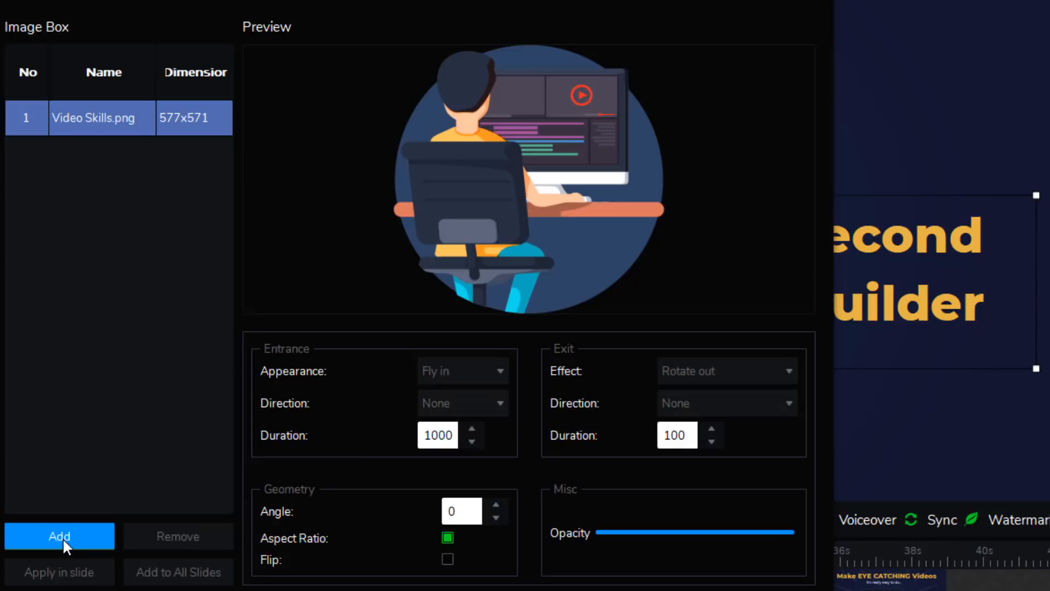
Add an image from the library, browsing the Characters list and then the Animations category.
left_click(59, 536)
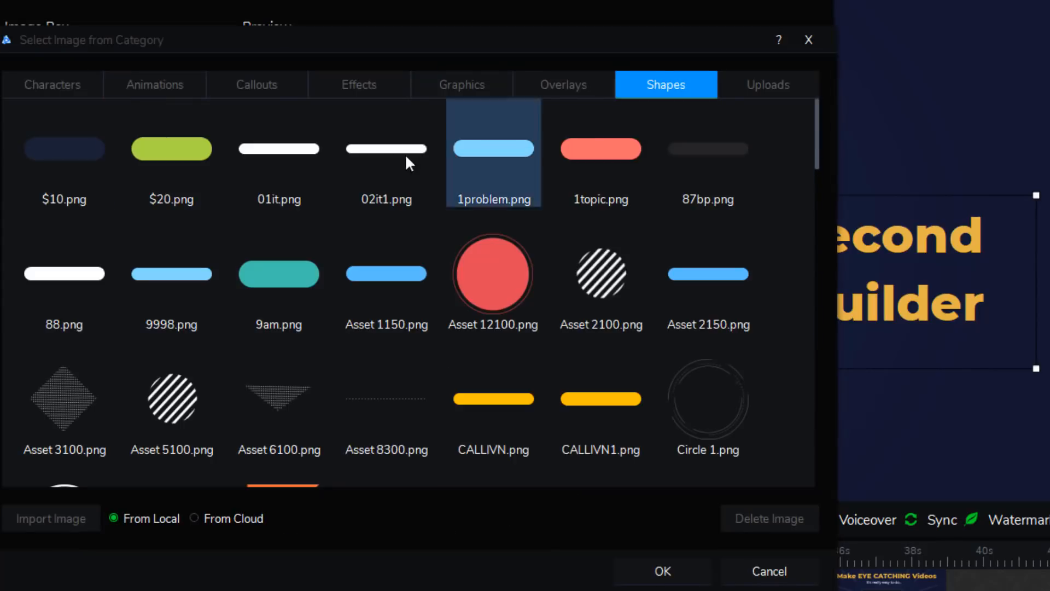
left_click(52, 85)
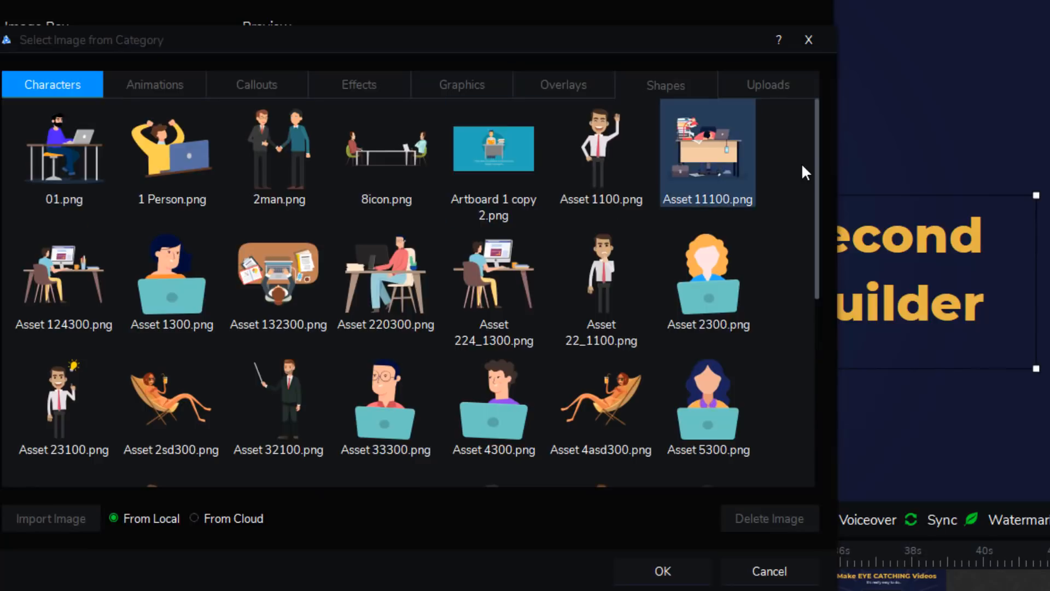
scroll("down", 3)
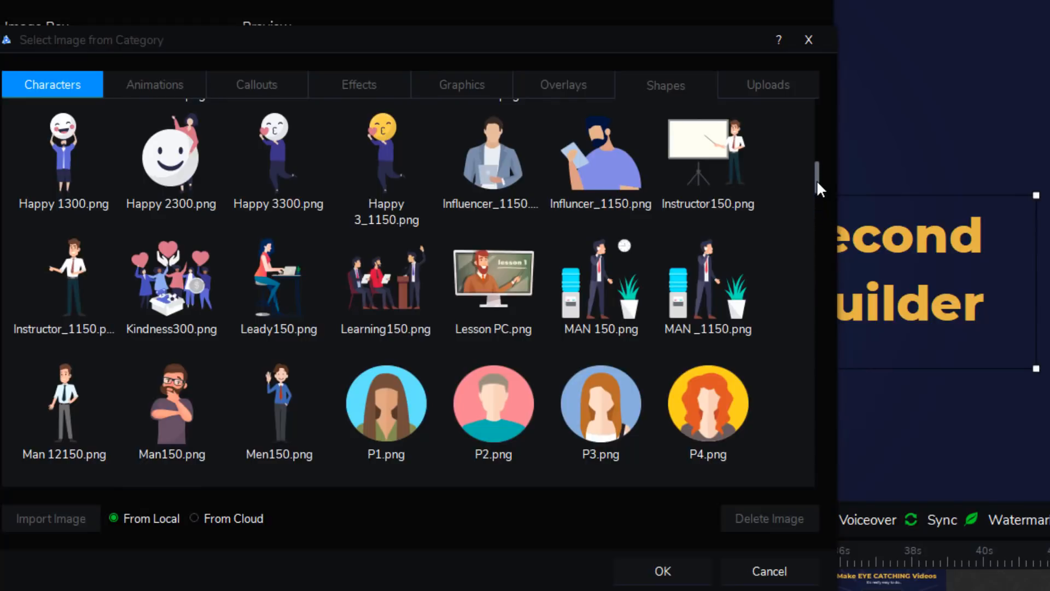
scroll("down", 3)
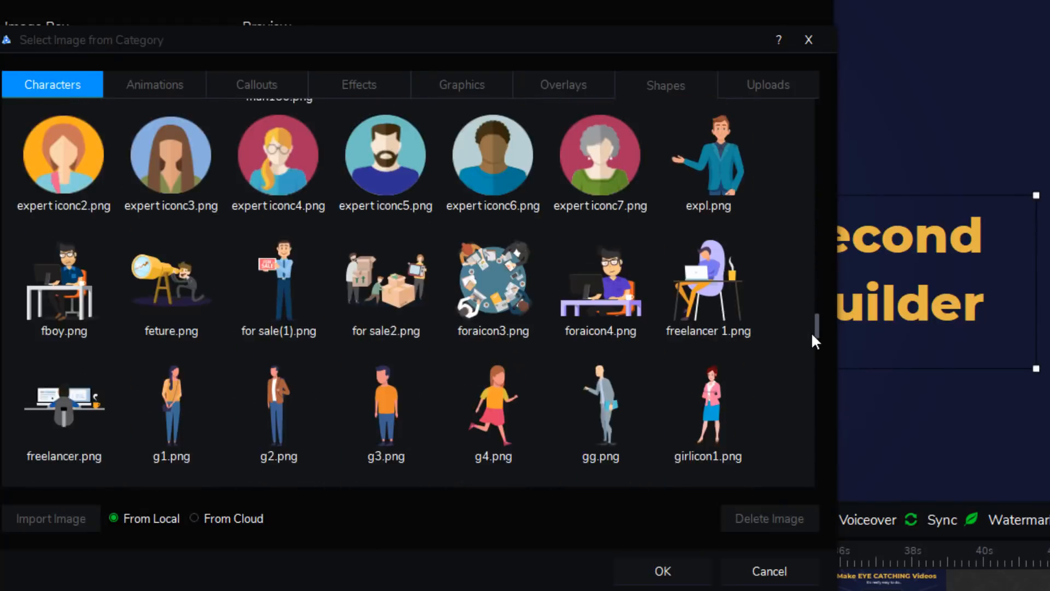
scroll("down", 3)
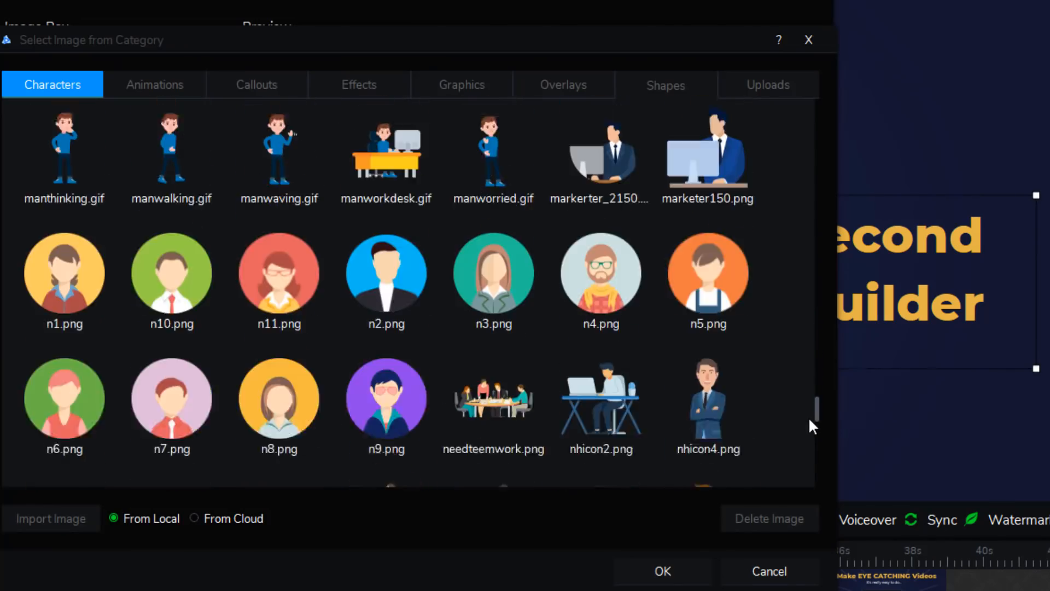
scroll("down", 3)
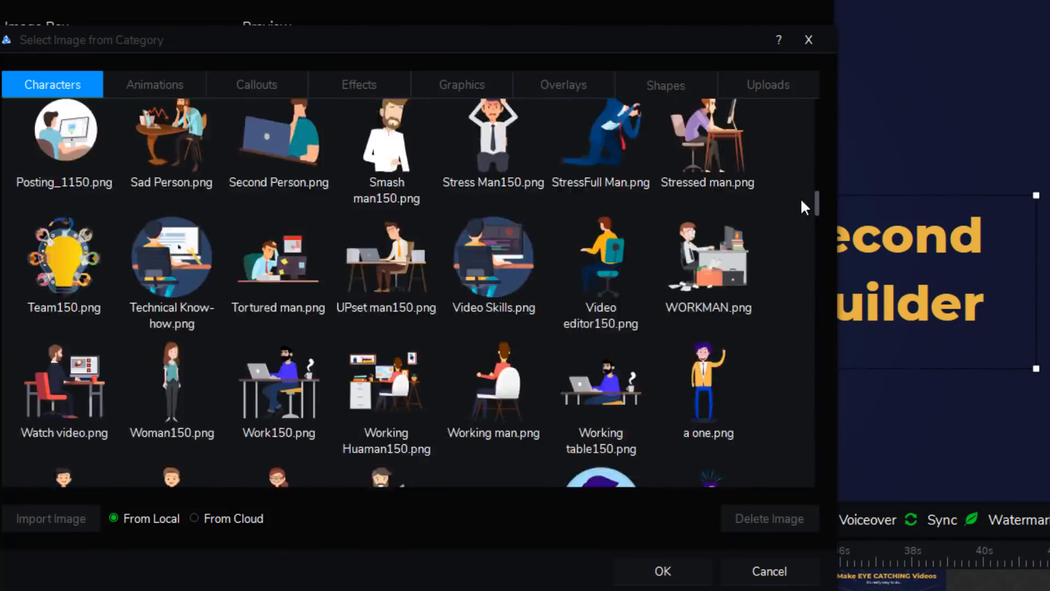
left_click(154, 84)
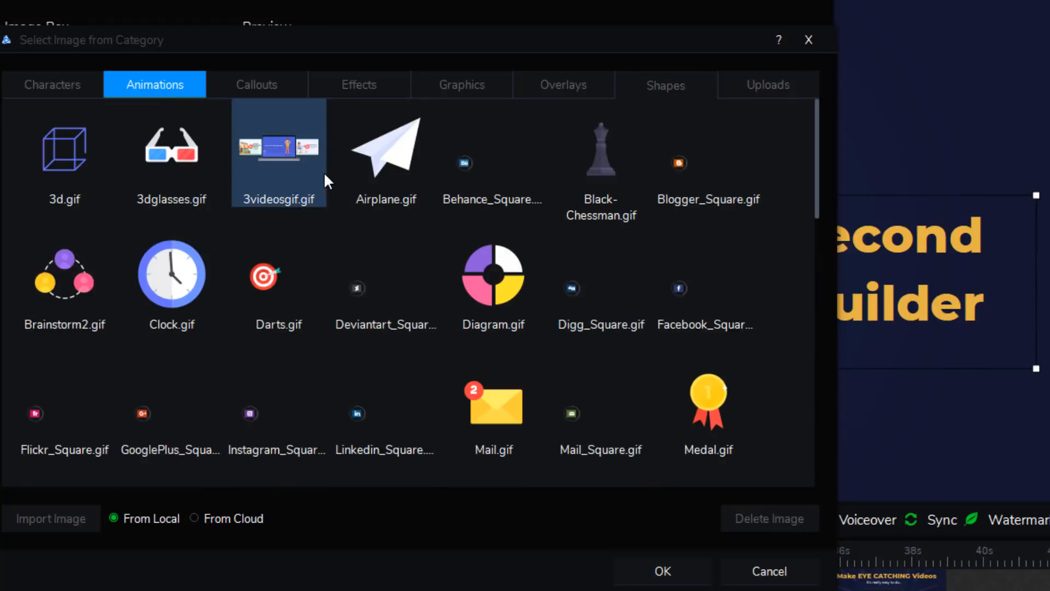
Browse the Callouts, Effects and Graphics categories of the image library.
left_click(600, 278)
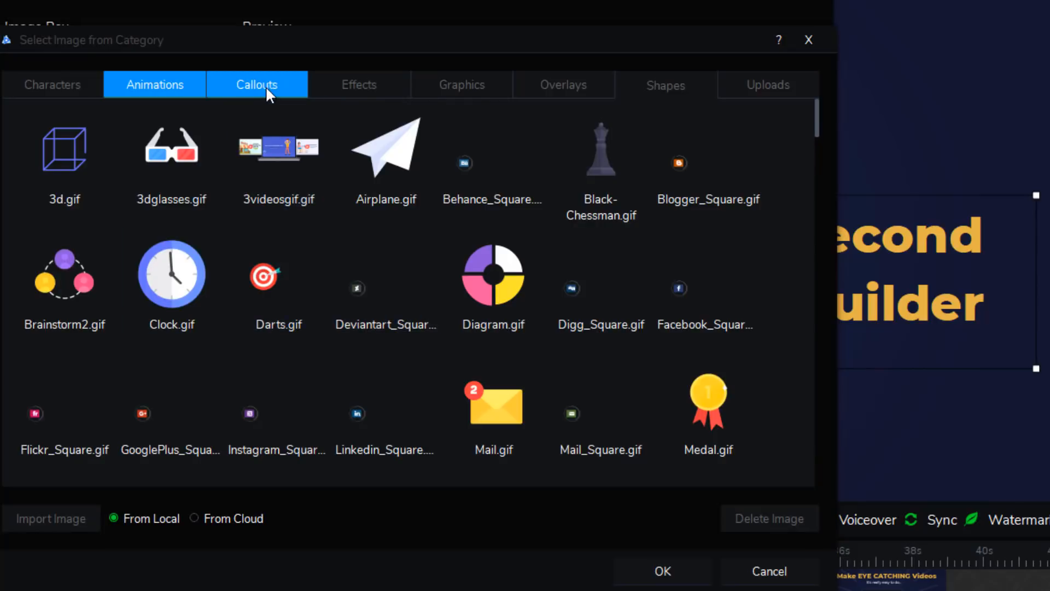
left_click(256, 84)
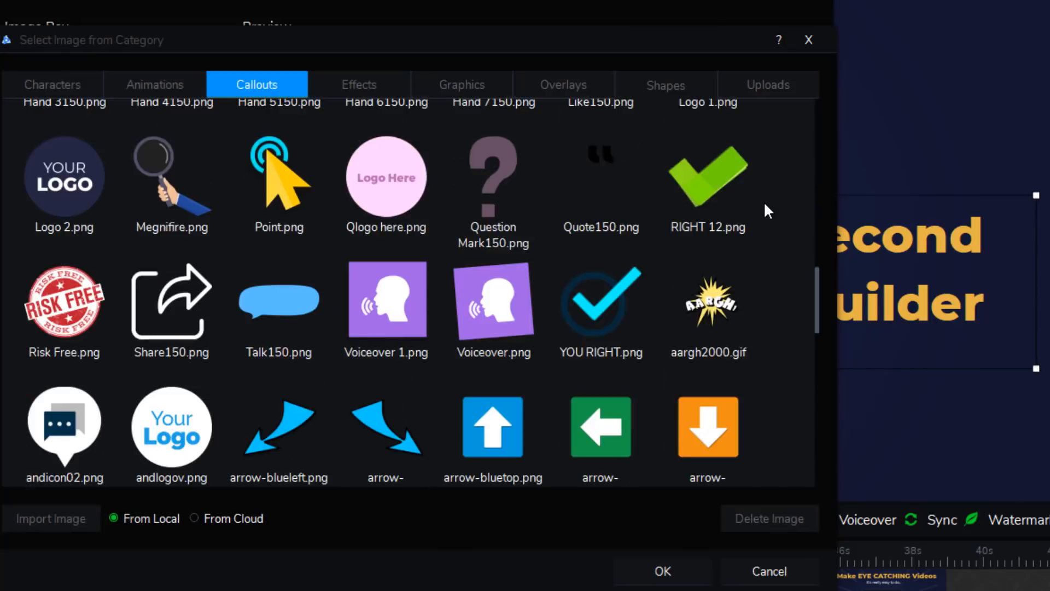
left_click(359, 84)
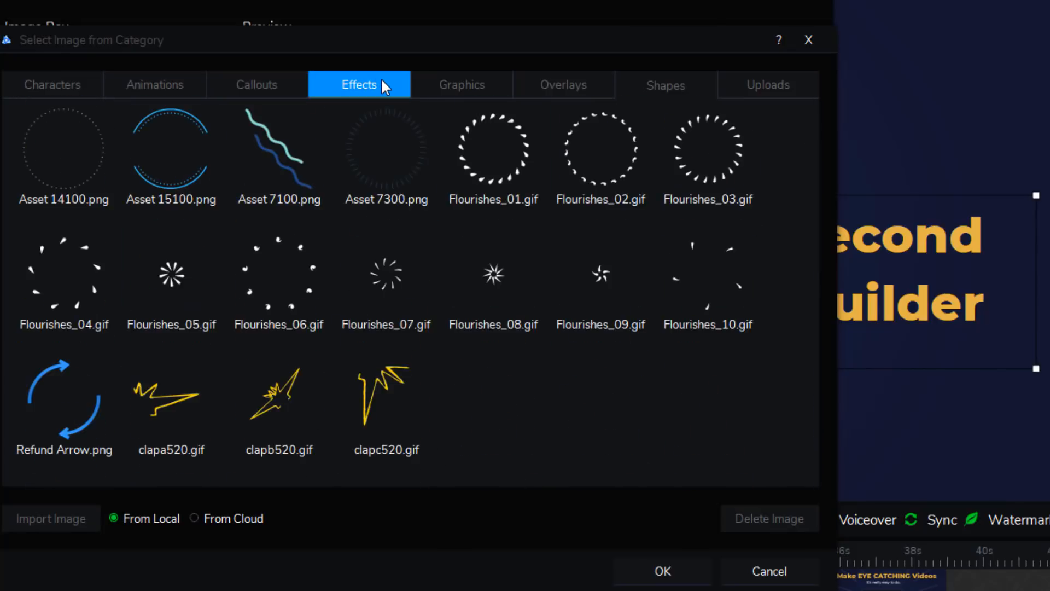
scroll("down", 3)
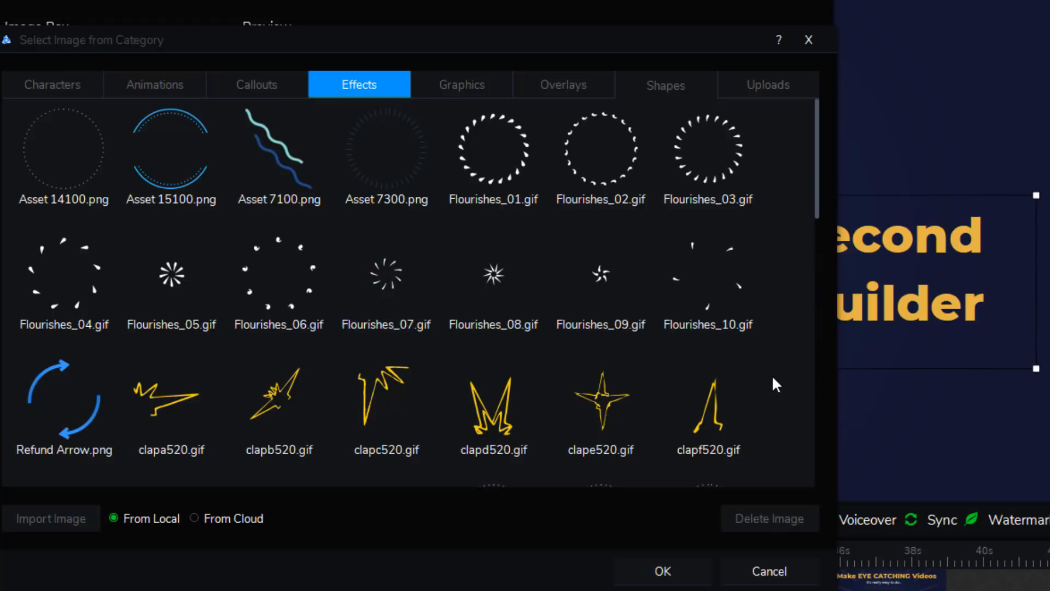
left_click(462, 84)
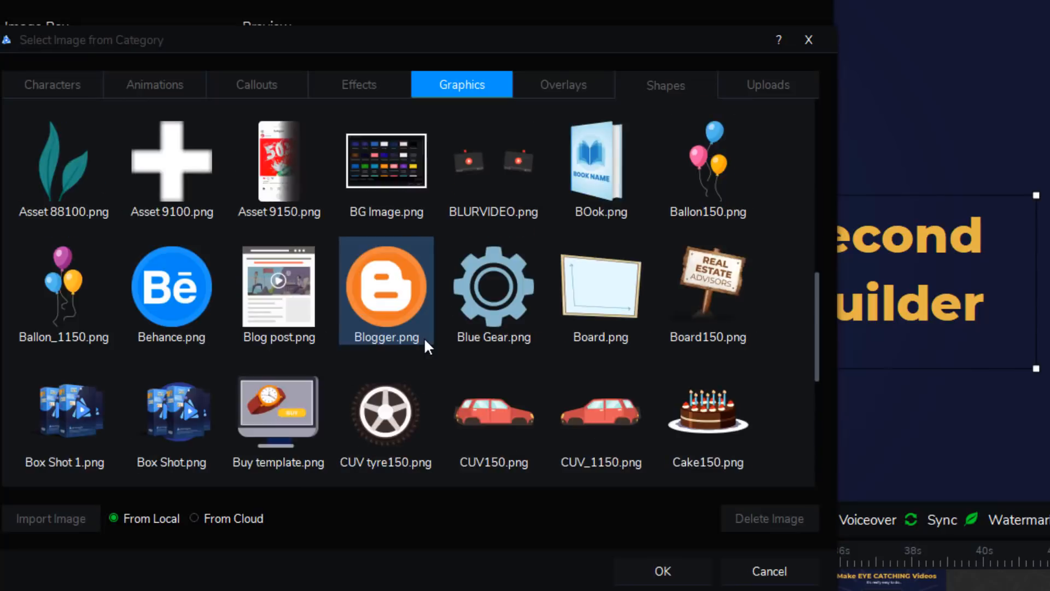
Browse the Overlays and Shapes categories of the image library.
left_click(563, 84)
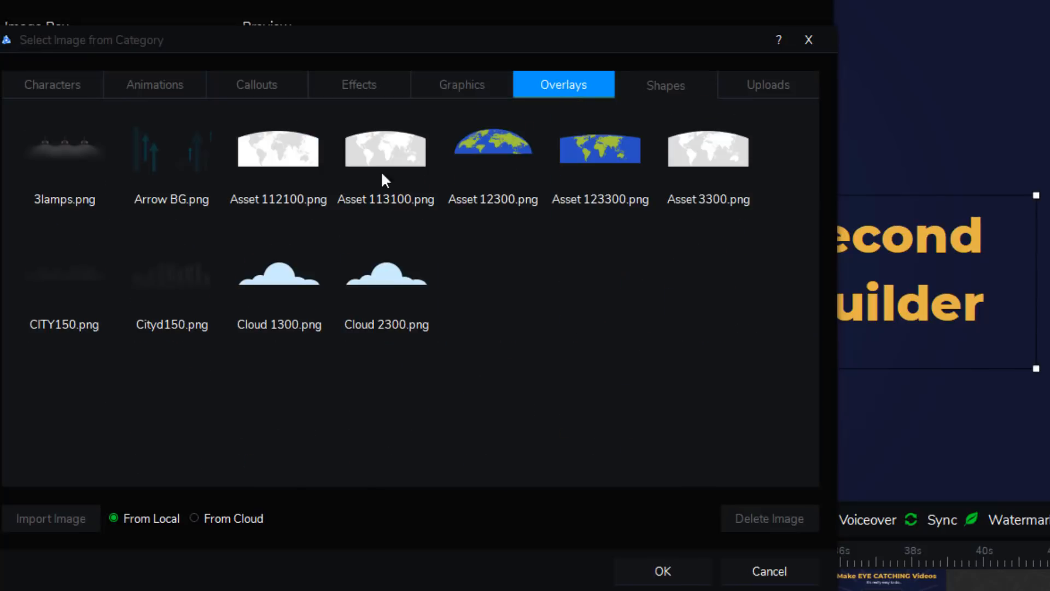
left_click(665, 84)
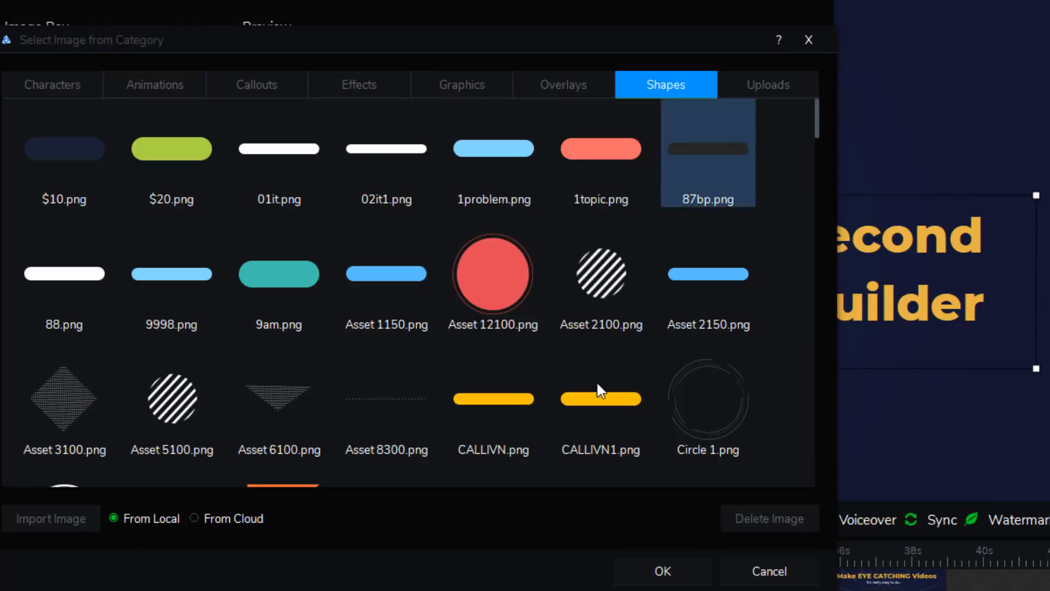
scroll("down", 3)
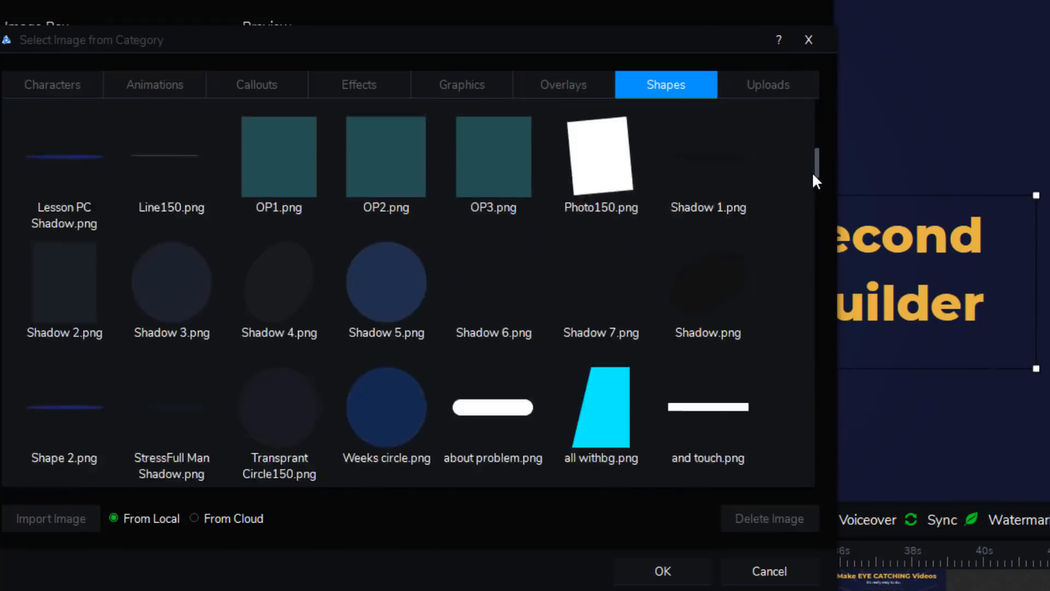
scroll("down", 3)
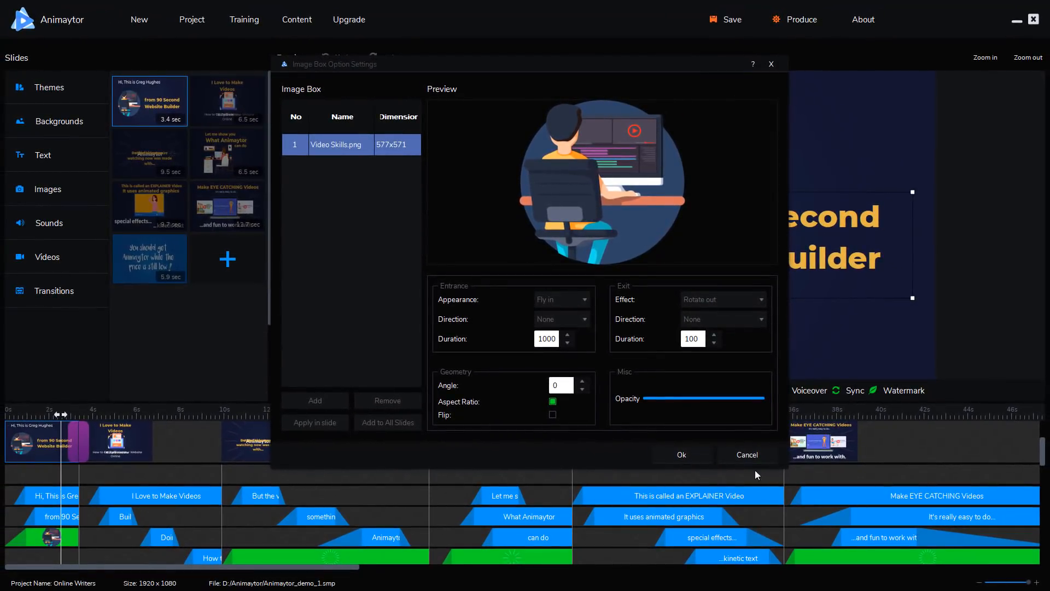
Browse the slide's local sound library down to the camera and car sounds, previewing bird11.mp3.
left_click(48, 222)
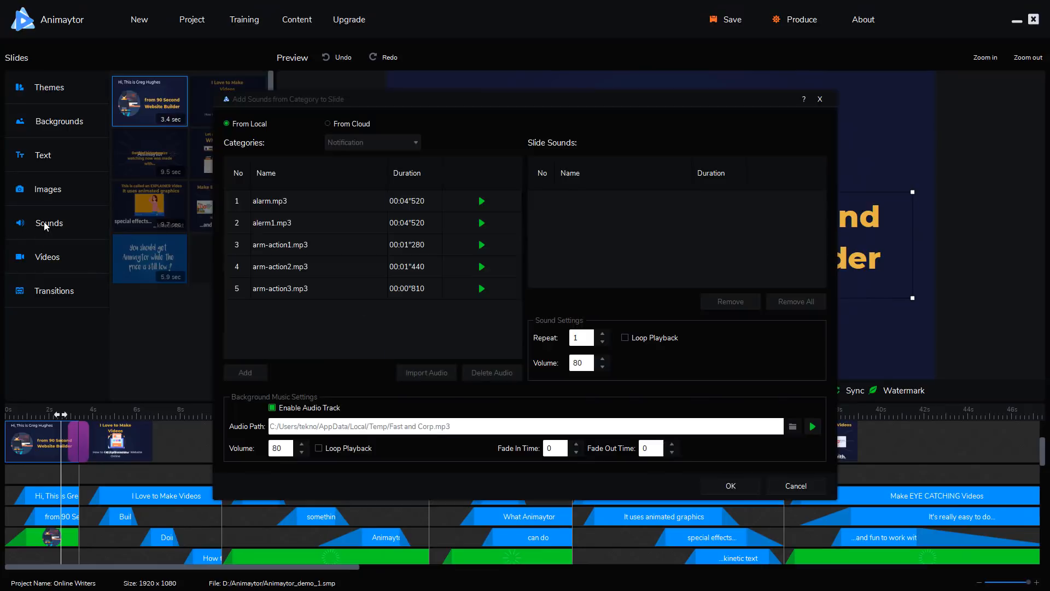
scroll("down", 3)
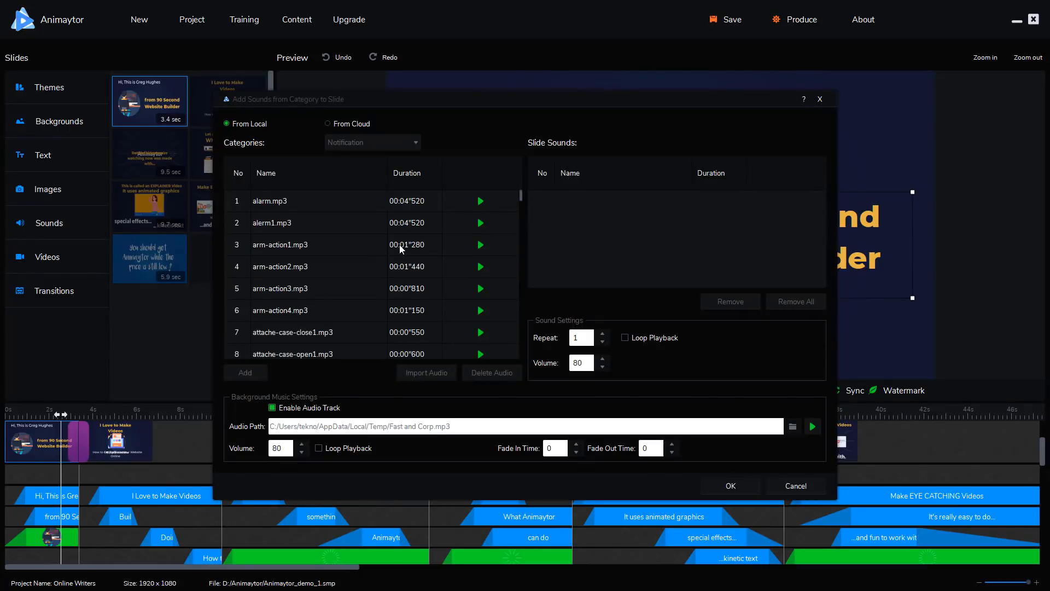
scroll("down", 3)
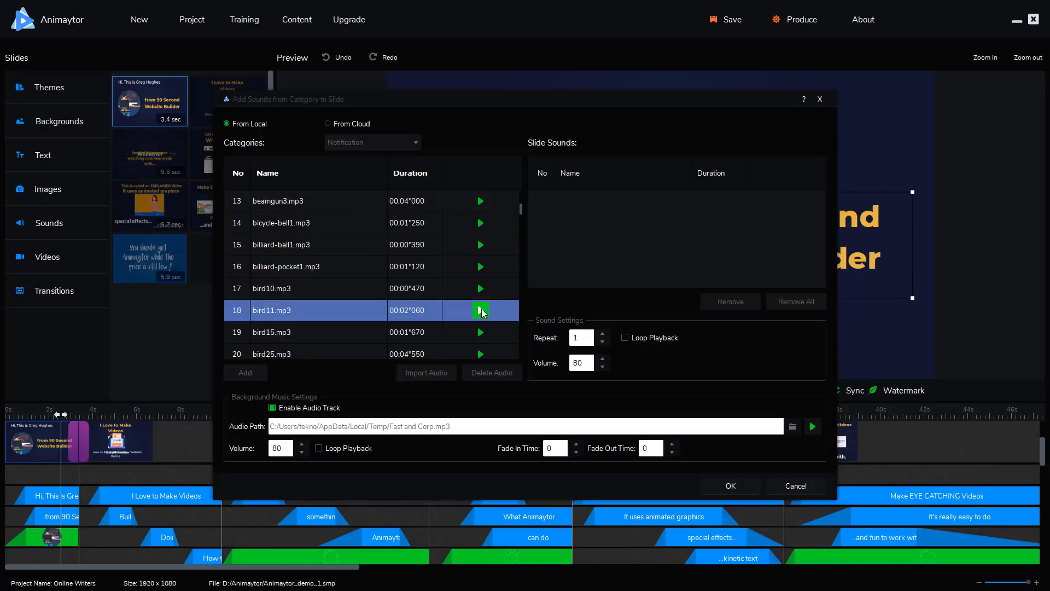
scroll("down", 3)
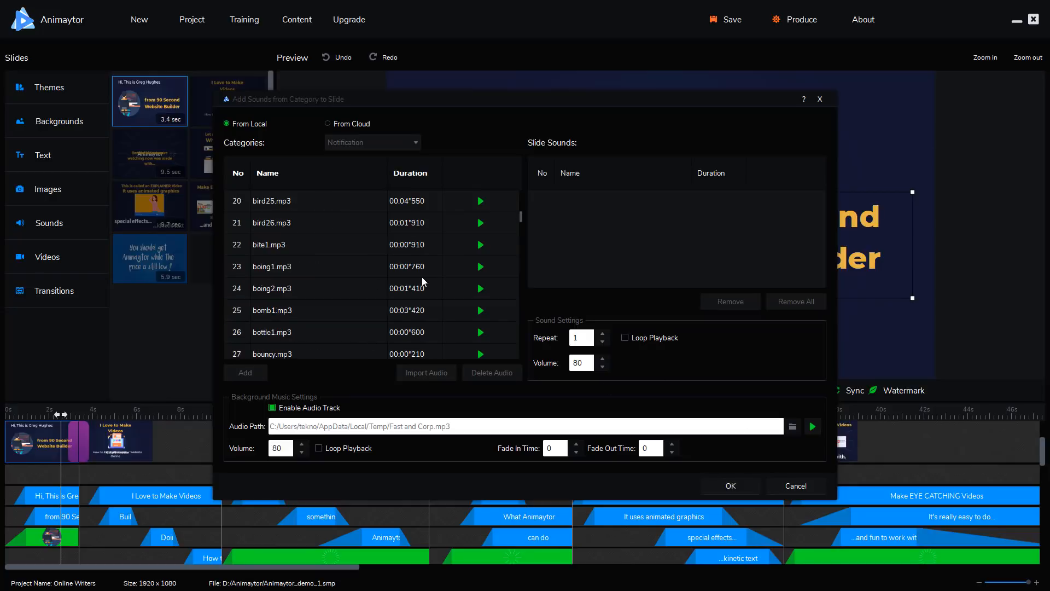
scroll("down", 3)
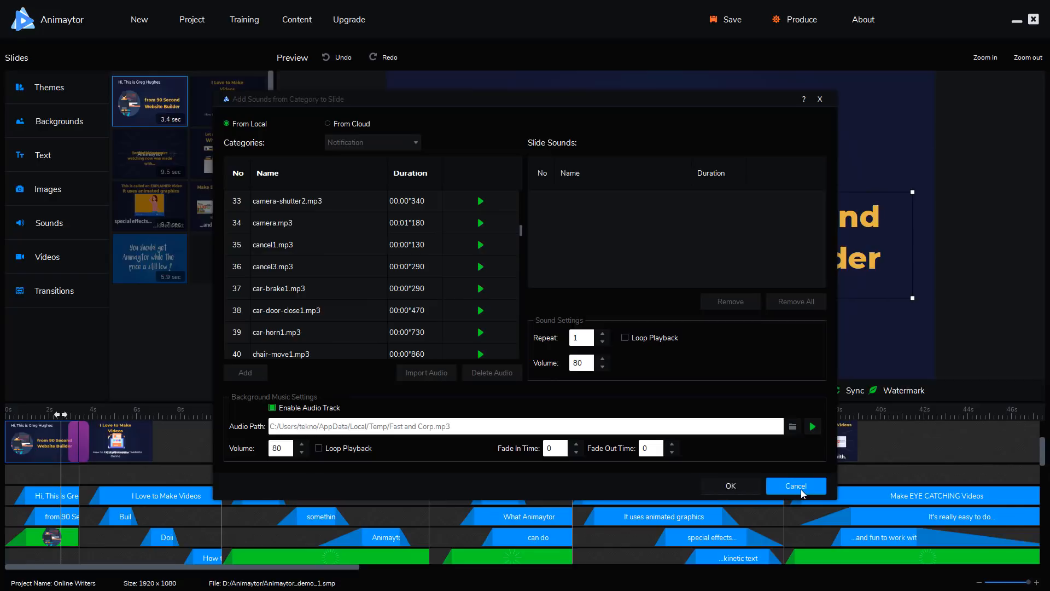
Cancel the Add Sounds dialog and view the EXPLAINER Video and closing price-is-still-low slides.
left_click(795, 486)
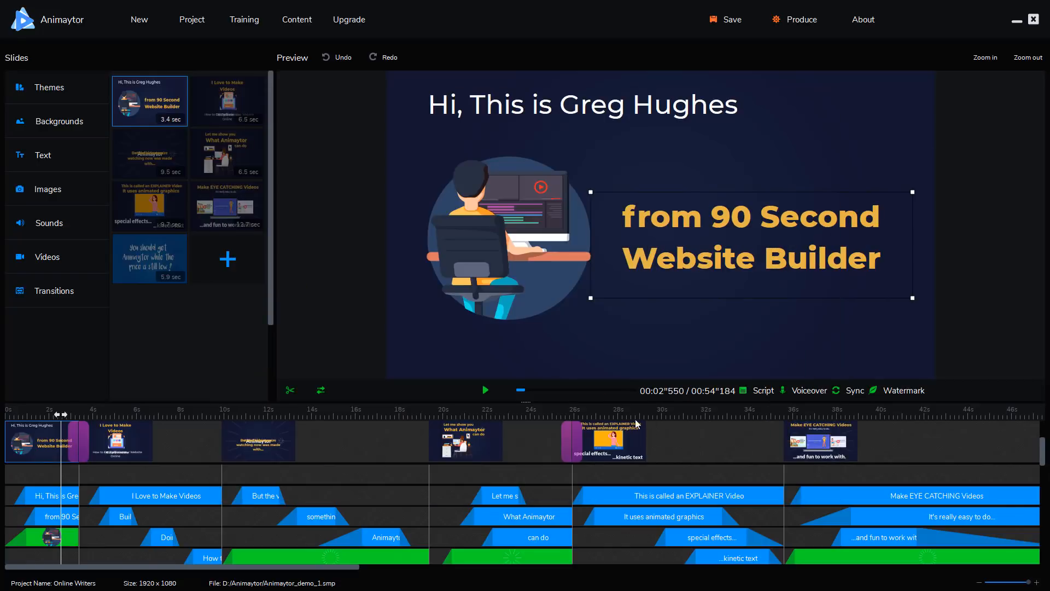
mouse_move(154, 468)
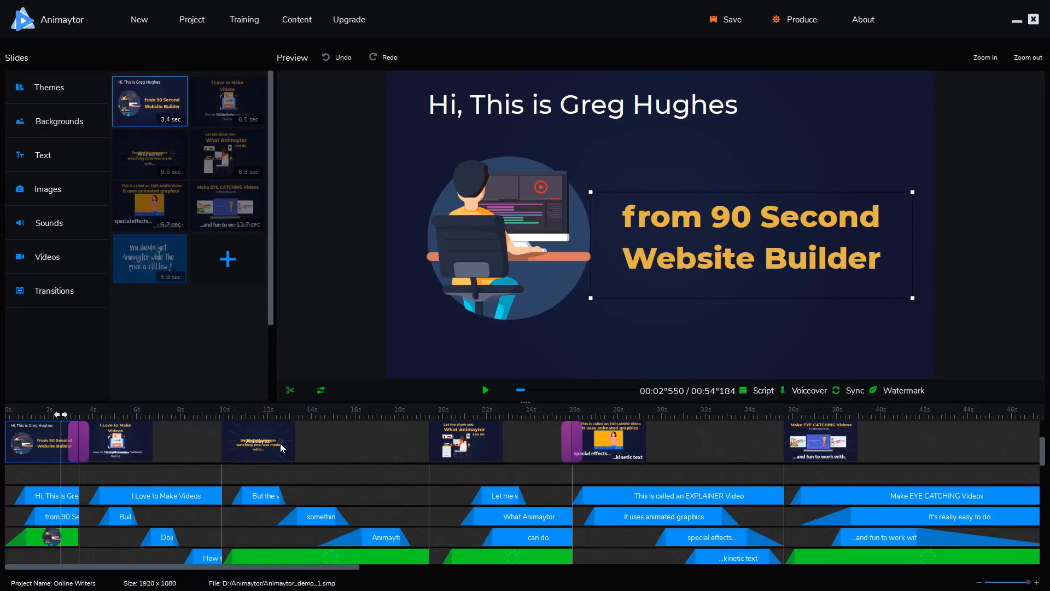
left_click(227, 101)
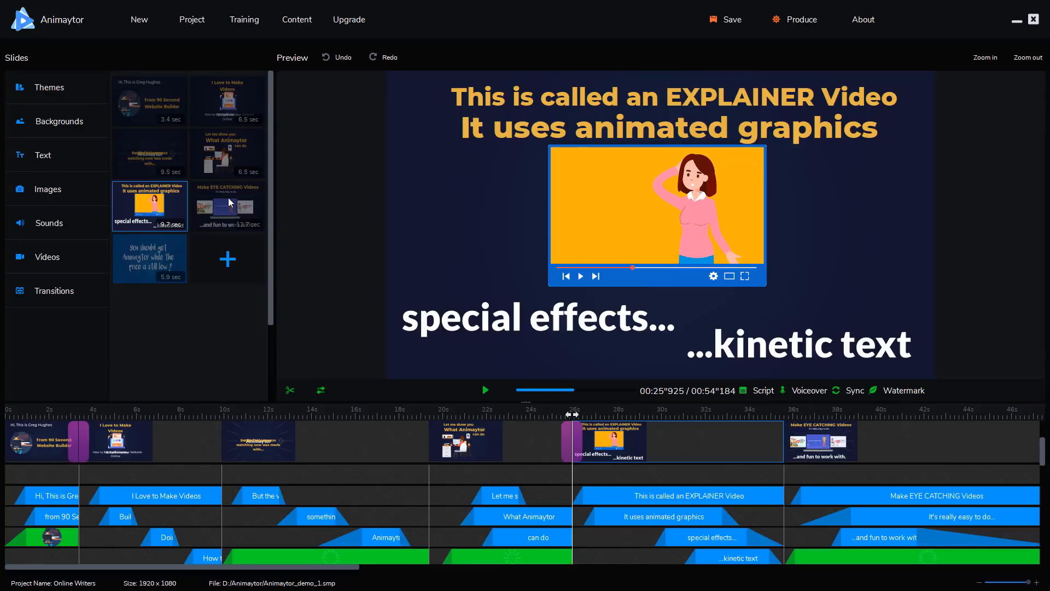
left_click(150, 259)
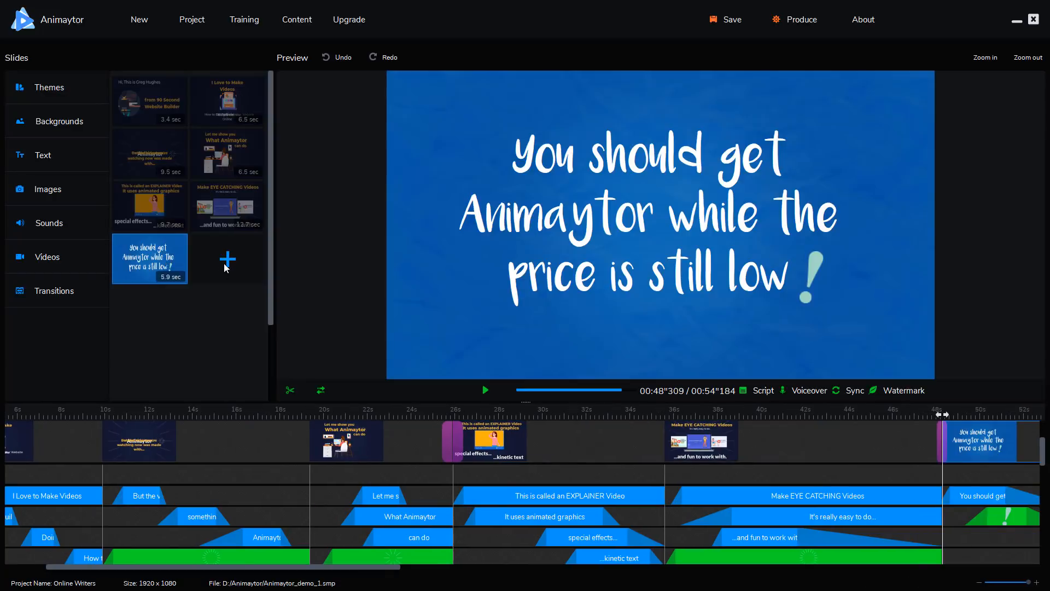
right_click(150, 259)
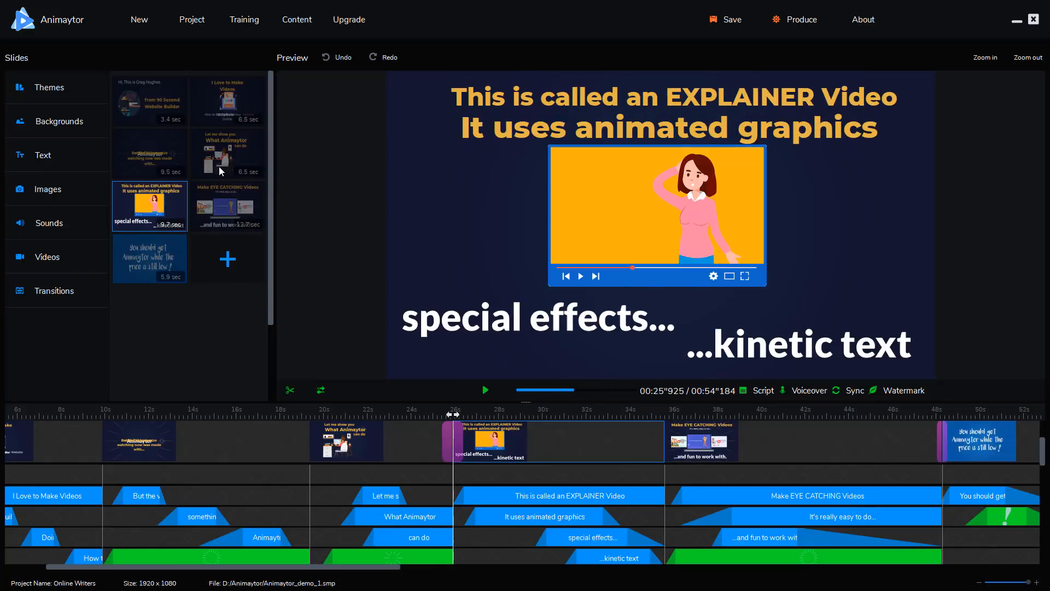
Play the video preview from the opening slide and stop it on the final slide near 49 seconds.
left_click(150, 101)
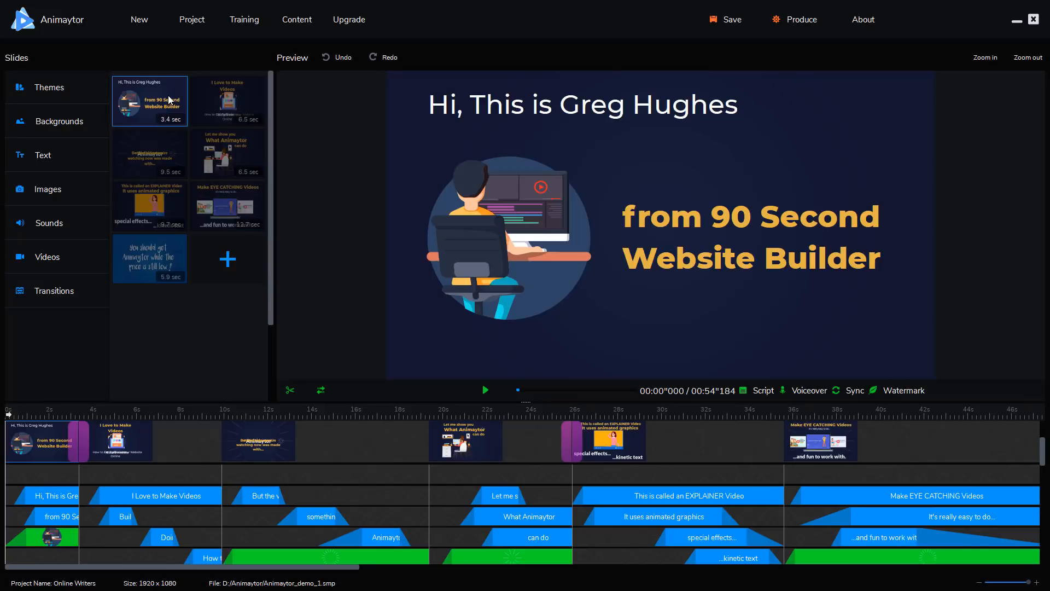
mouse_move(63, 439)
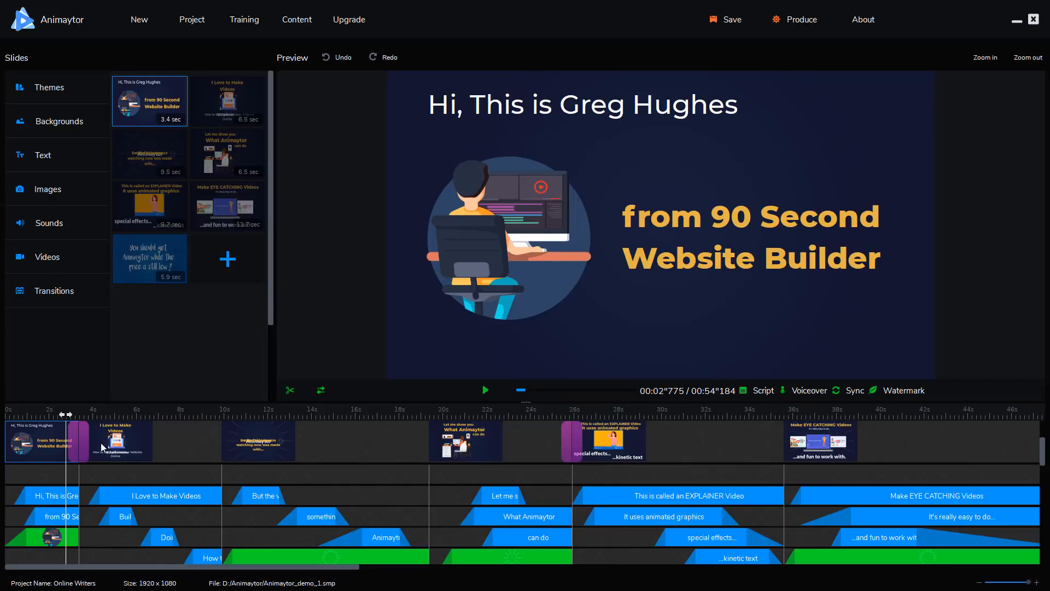
mouse_move(479, 402)
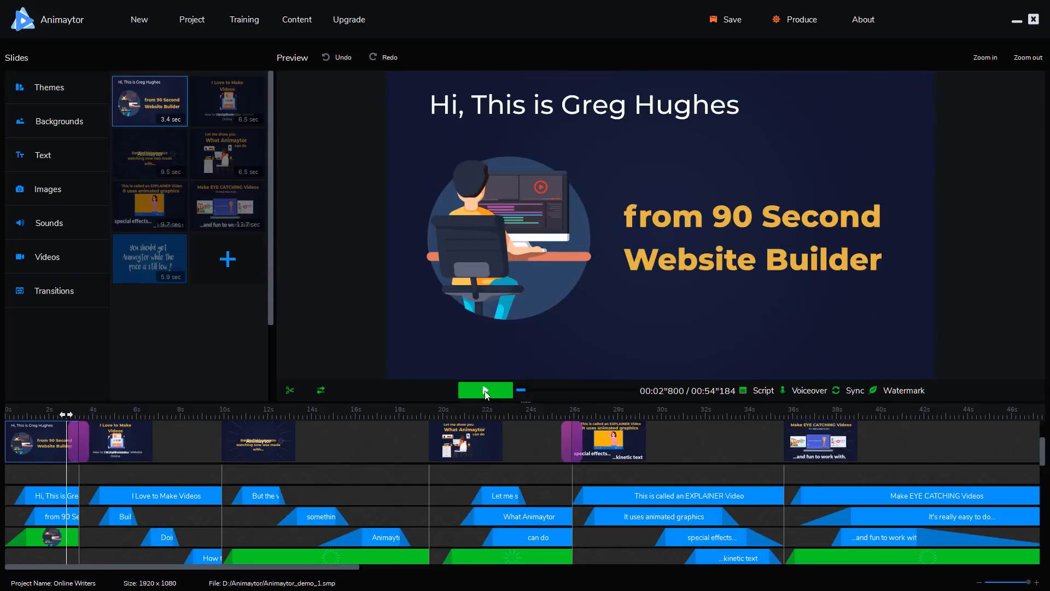
left_click(227, 101)
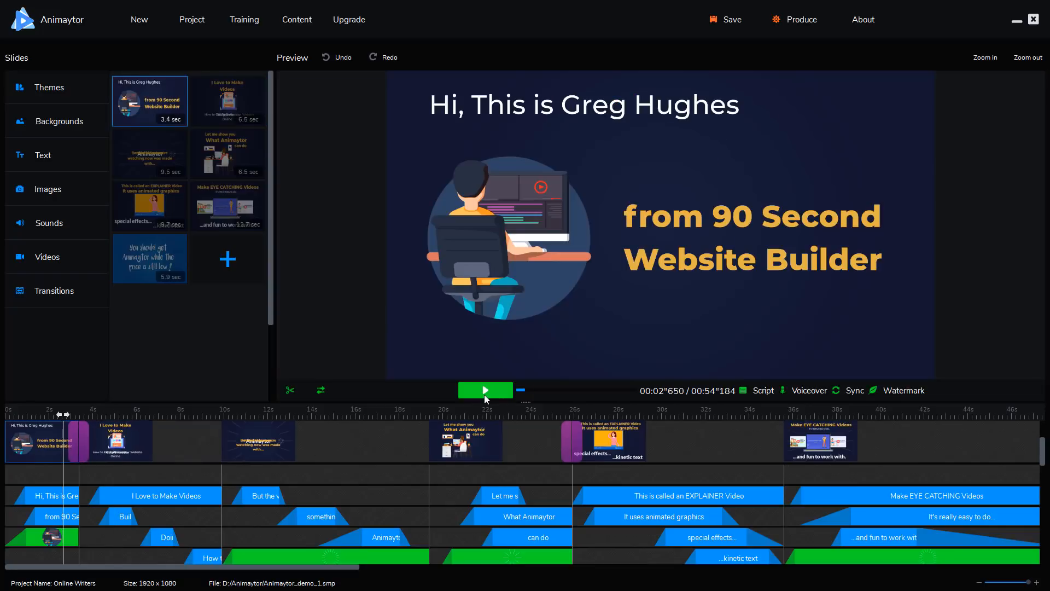
left_click(228, 100)
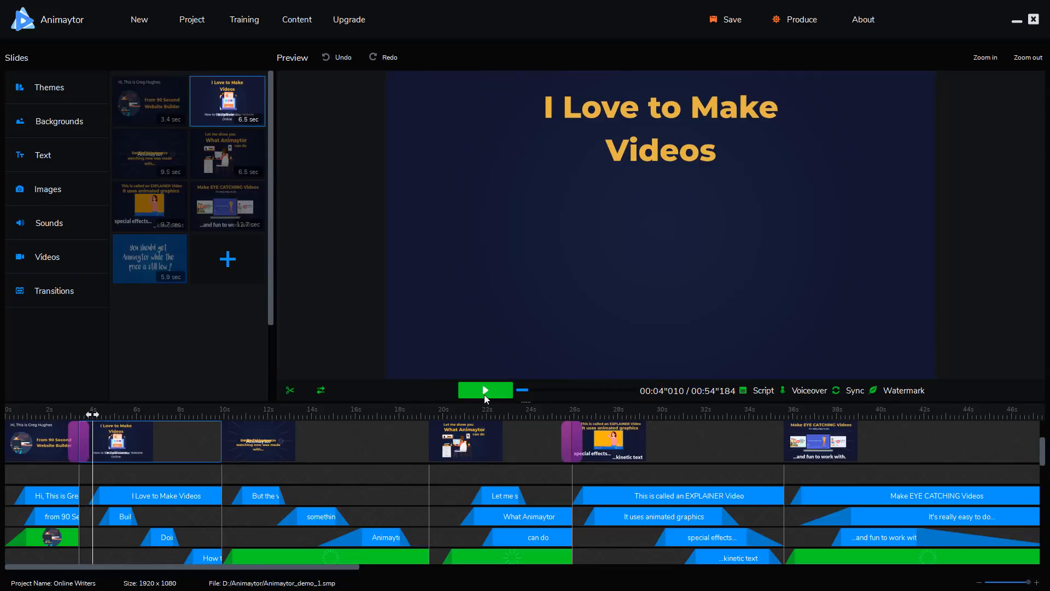
left_click(484, 389)
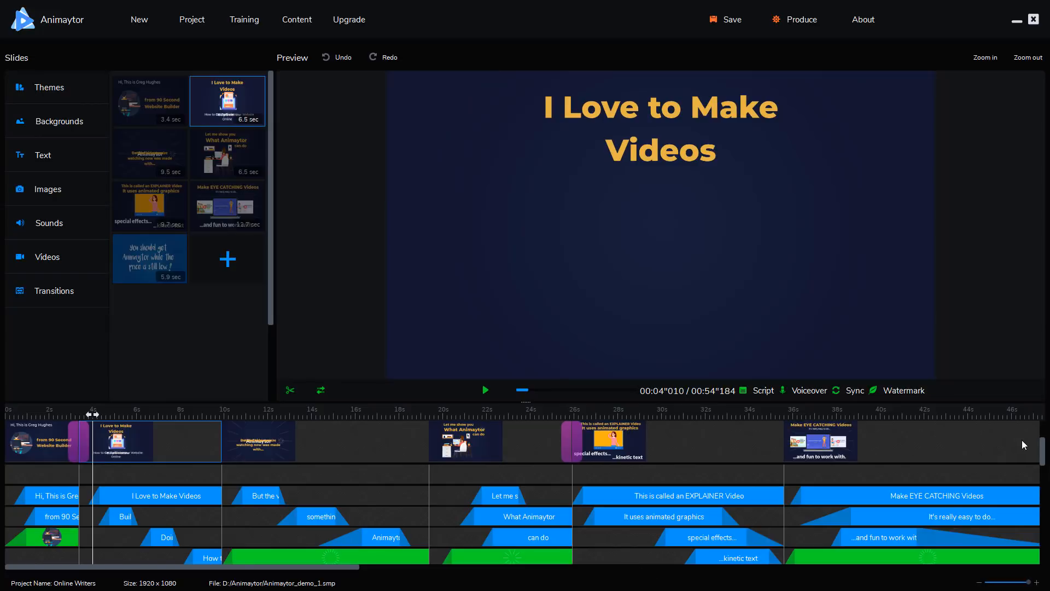
mouse_move(285, 586)
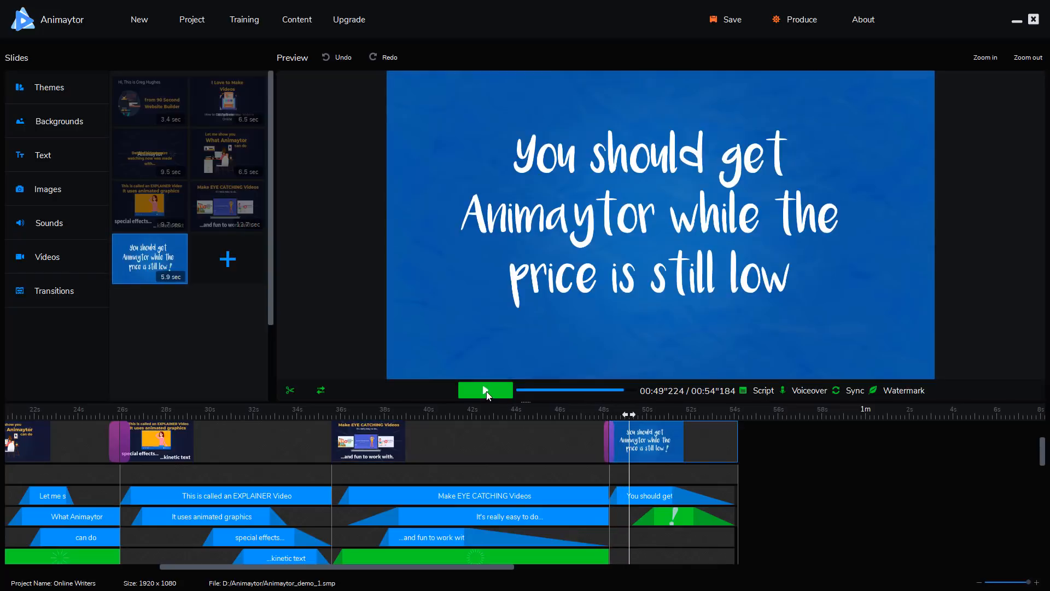
left_click(485, 389)
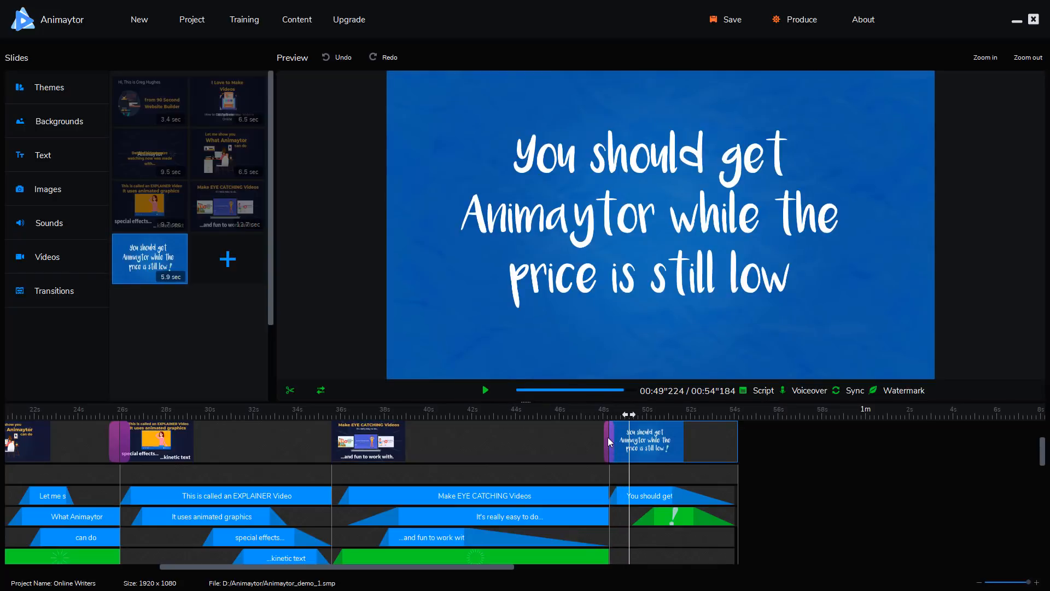
mouse_move(608, 244)
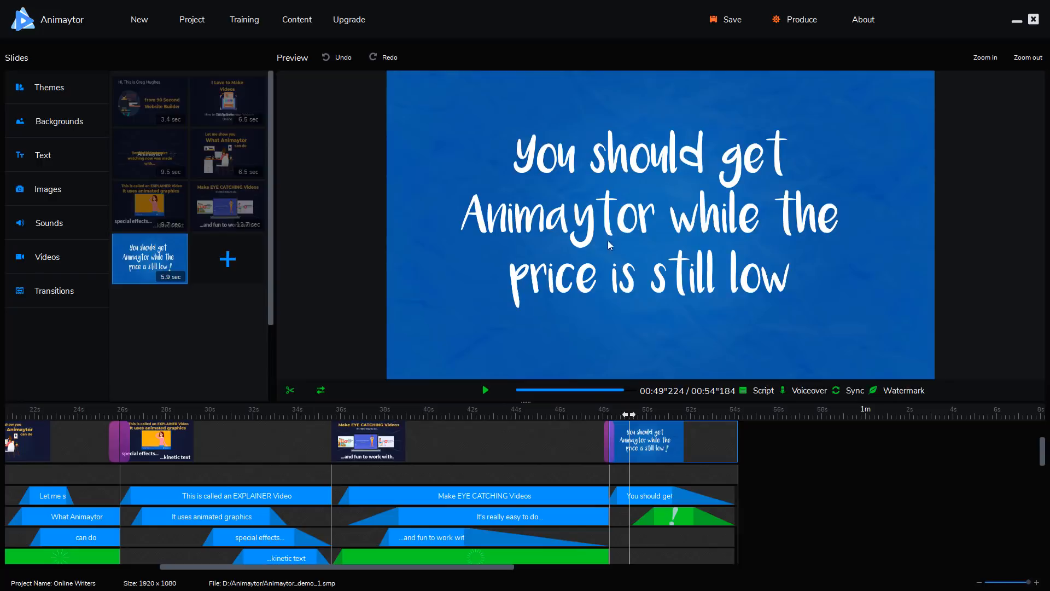
mouse_move(733, 454)
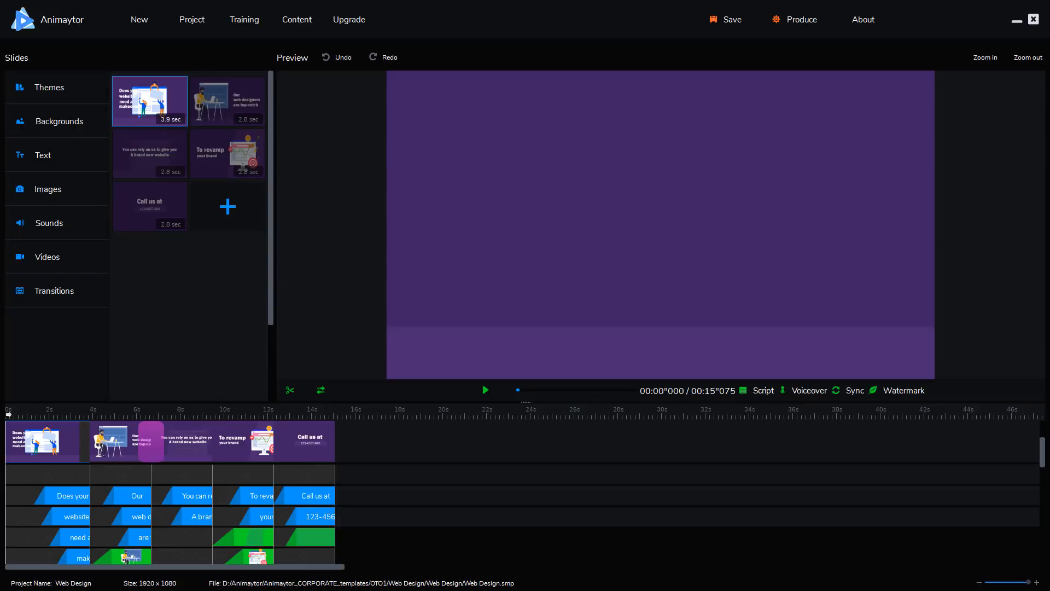
mouse_move(508, 380)
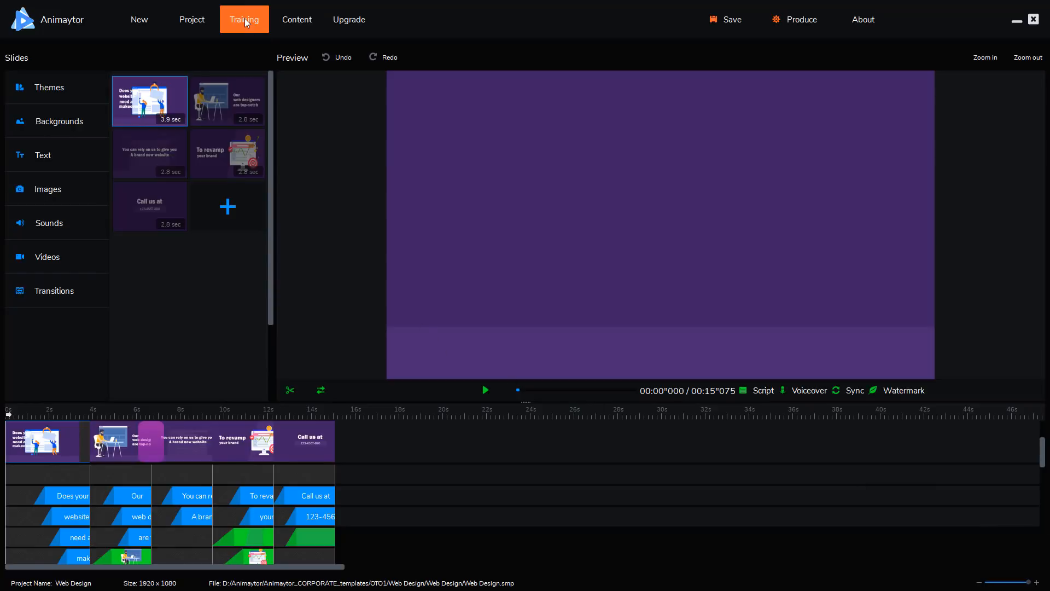
Scroll through the Member Training videos in Chrome, then close the page to return to the project.
left_click(244, 19)
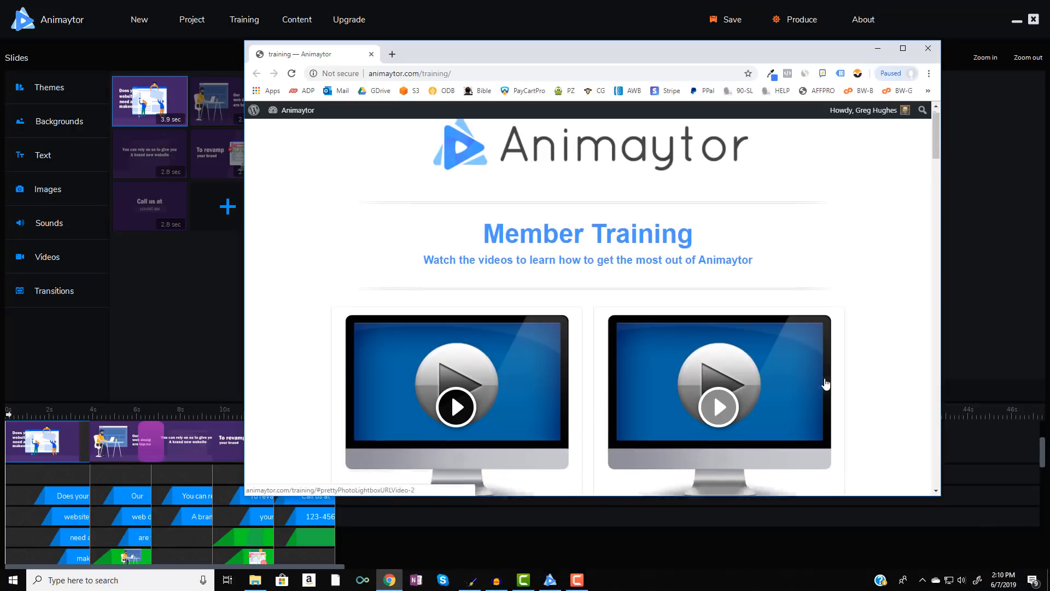
scroll("down", 3)
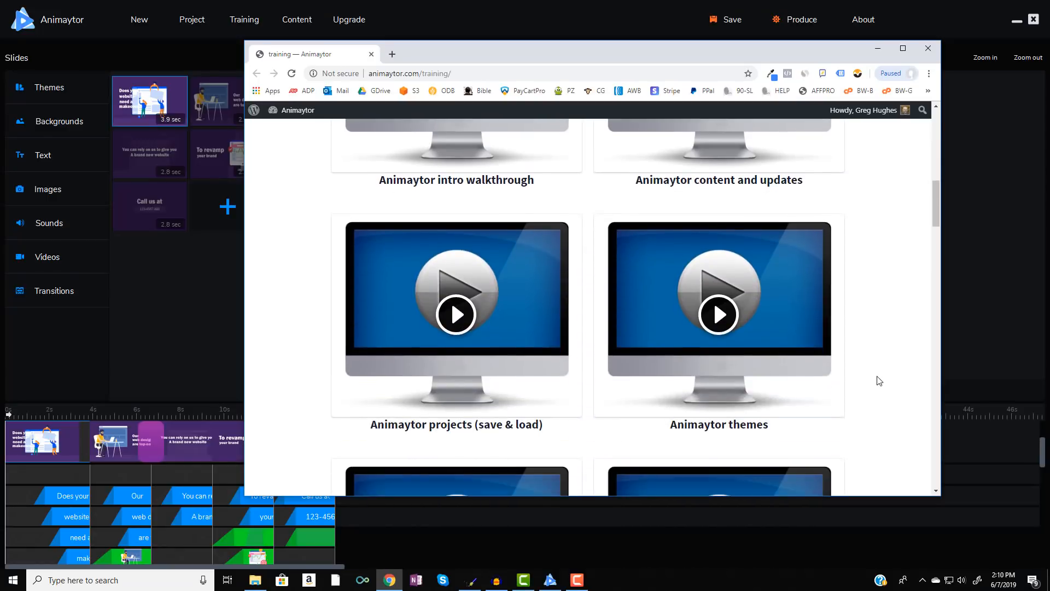
scroll("down", 3)
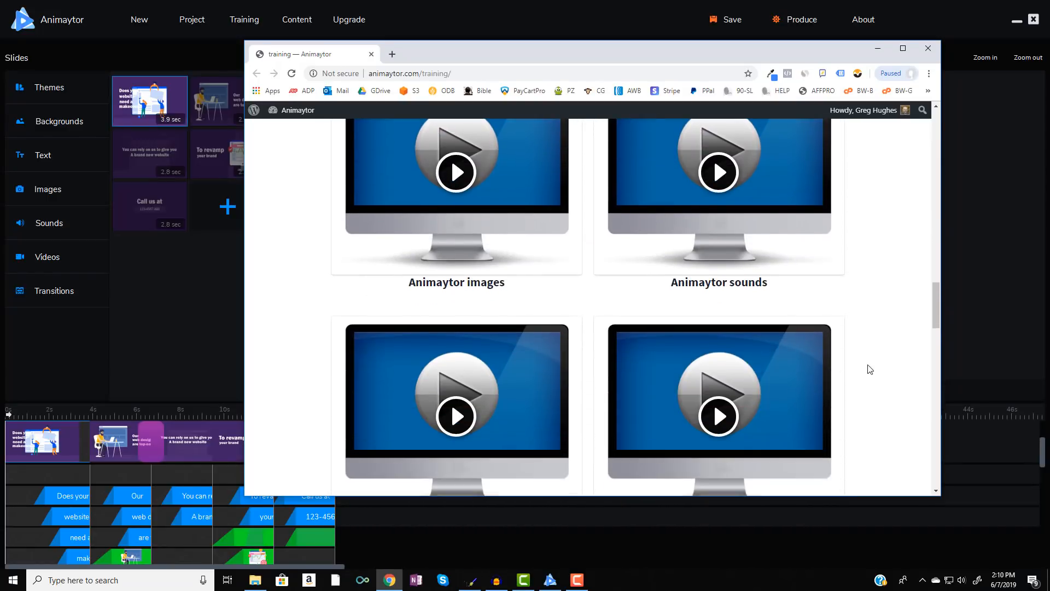
scroll("down", 3)
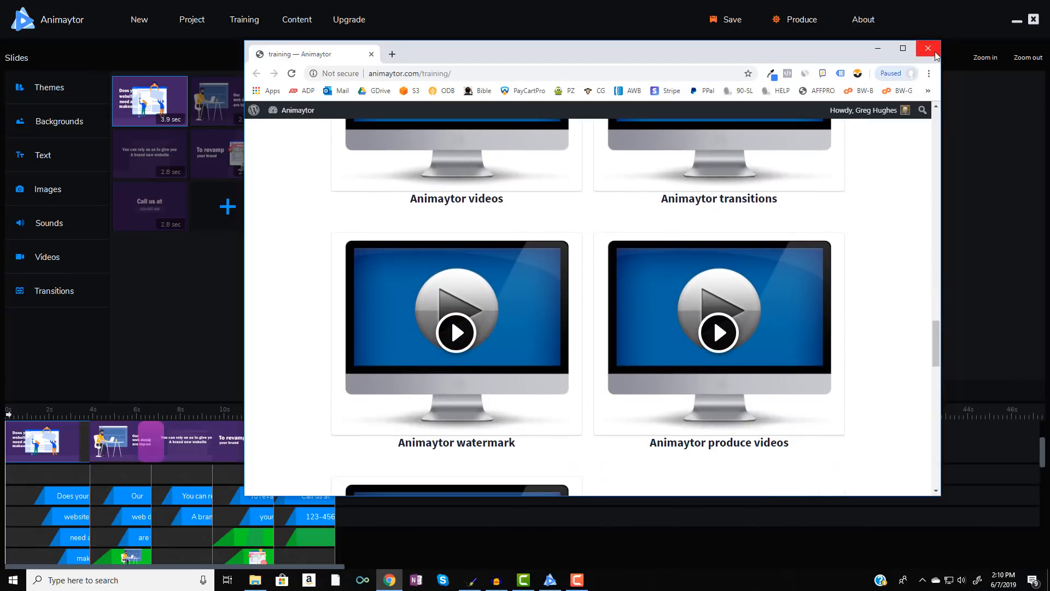
left_click(927, 48)
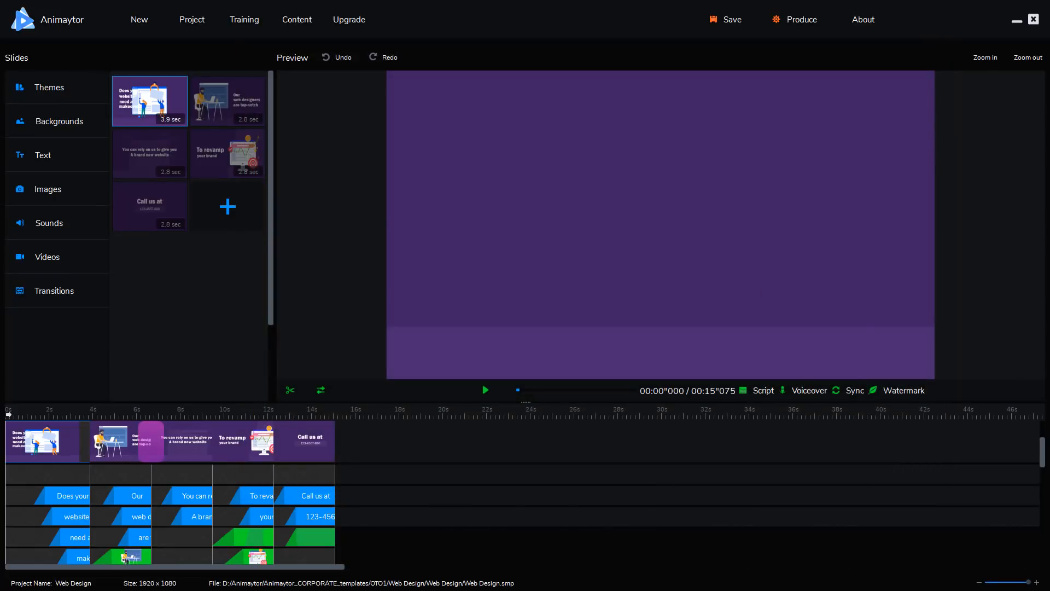